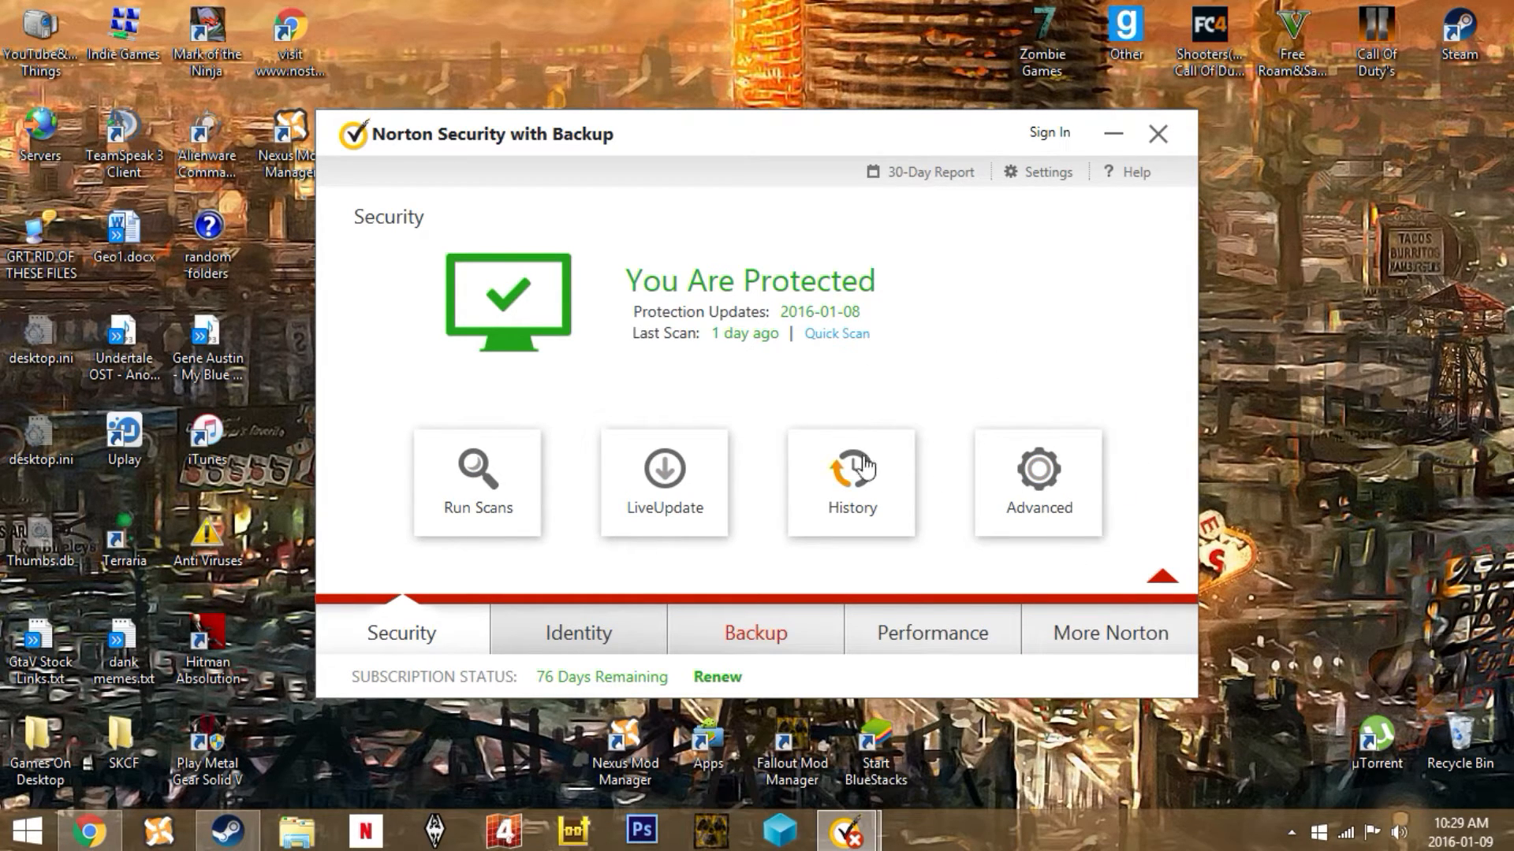
mouse_move(905, 703)
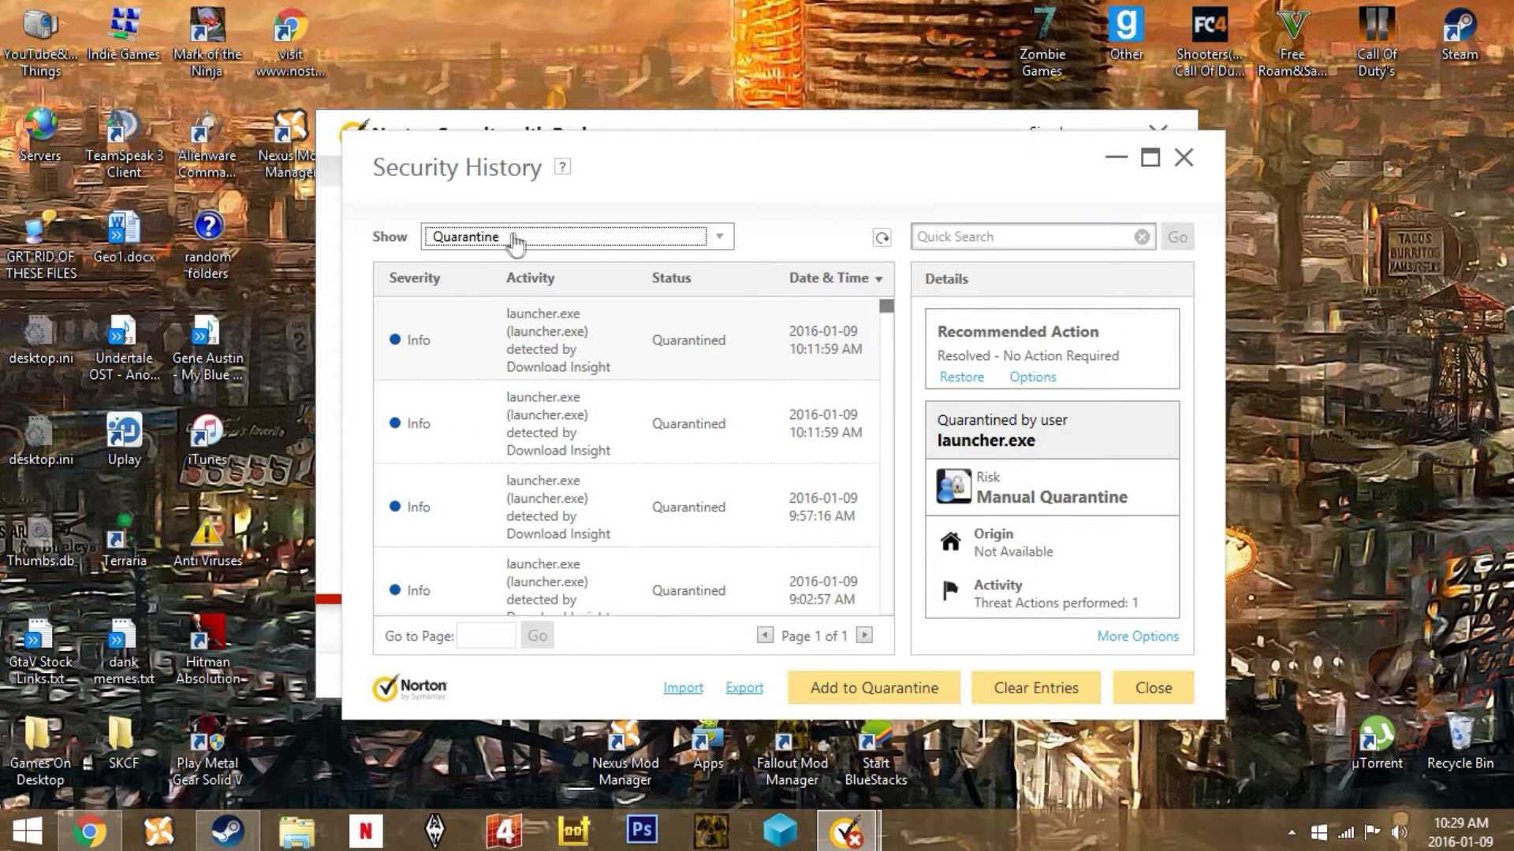
Step: Filter the Security History to show only Quarantine items
click(576, 237)
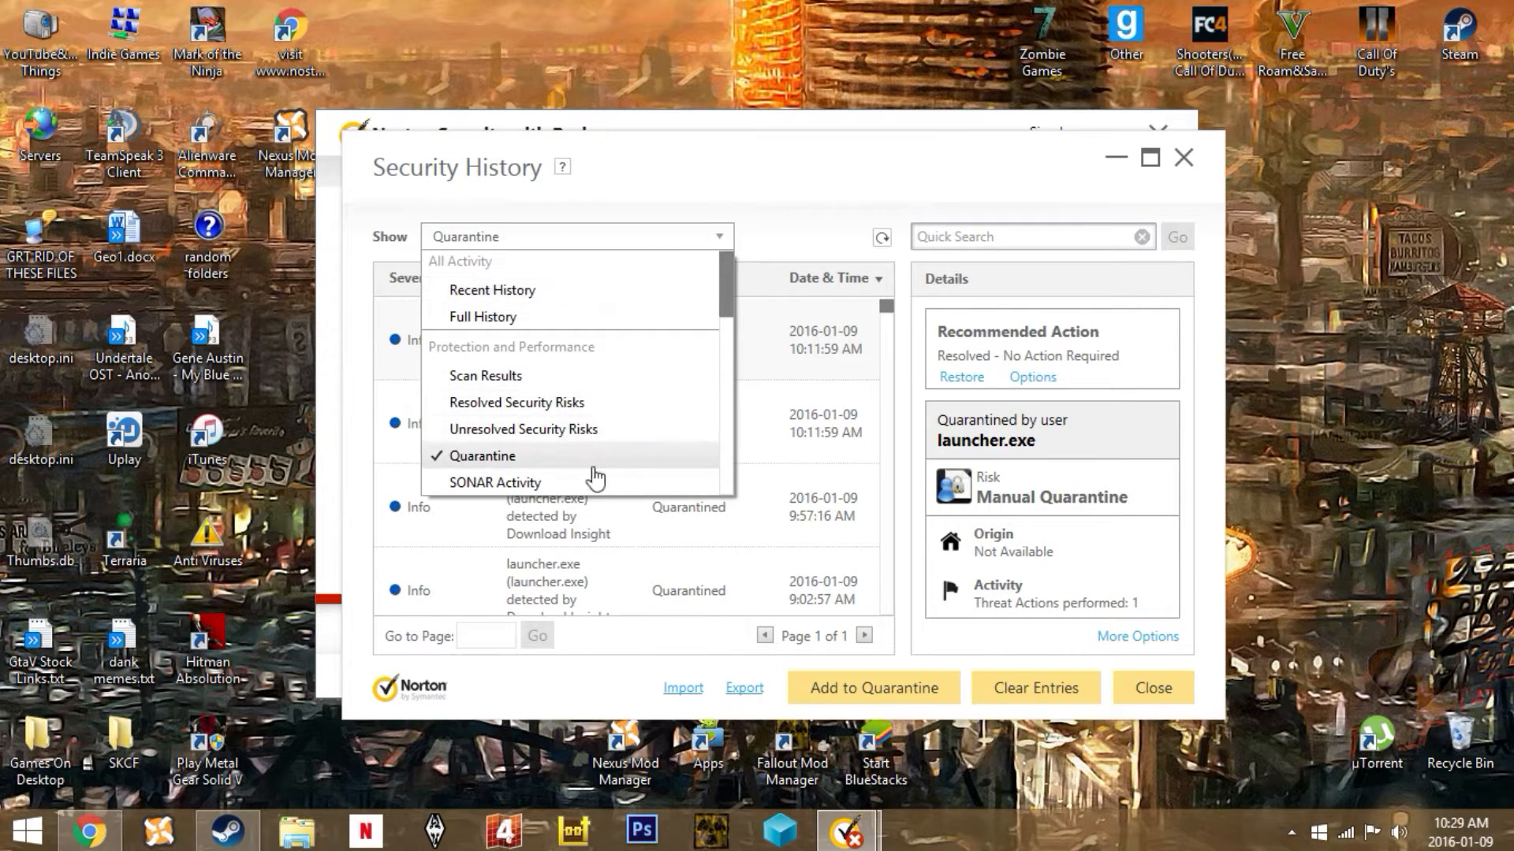
click(481, 455)
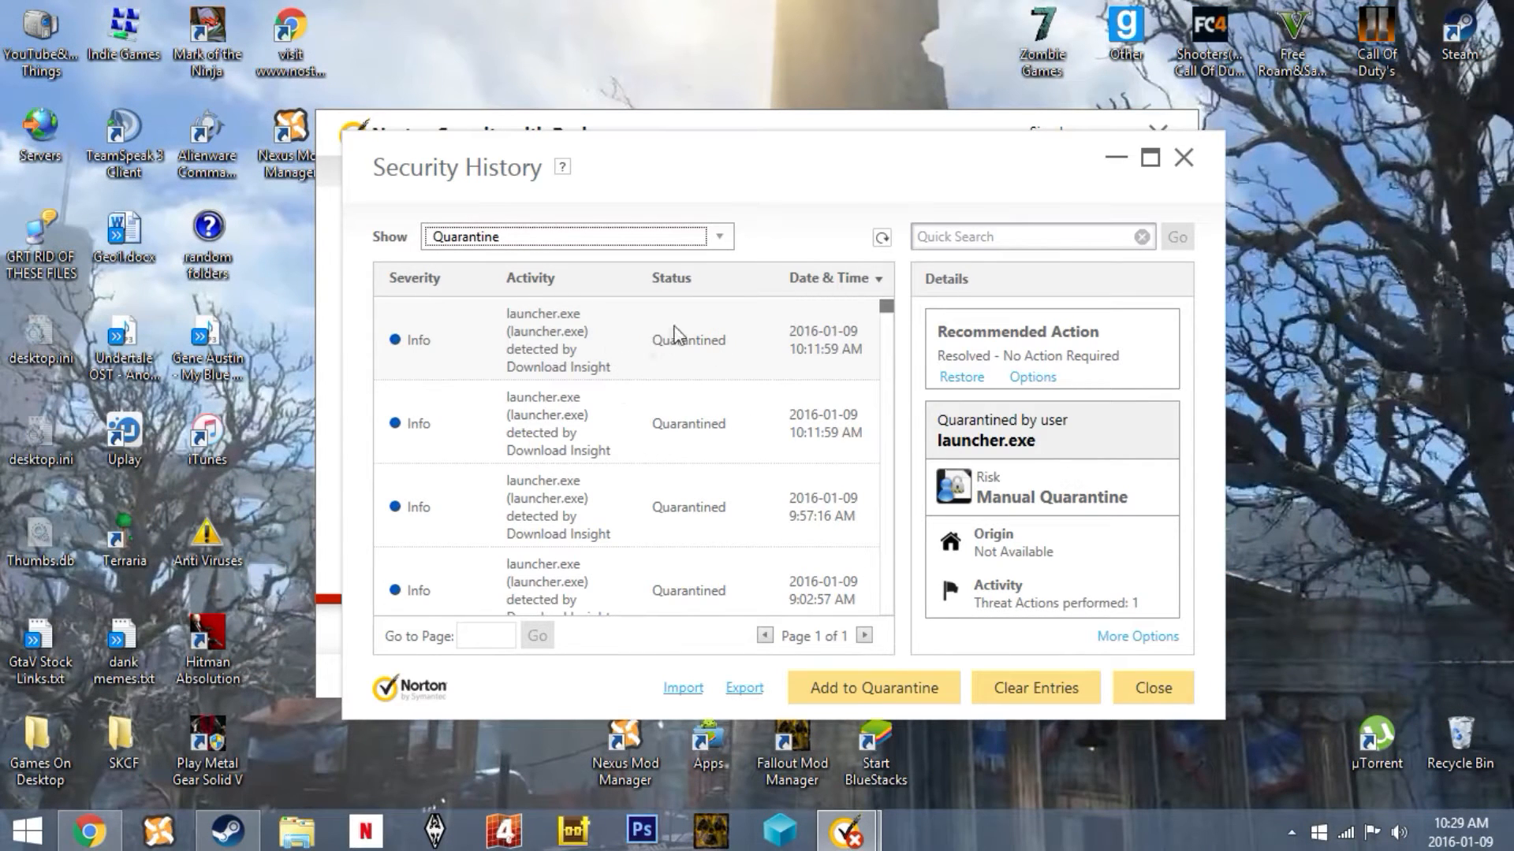
mouse_move(632, 350)
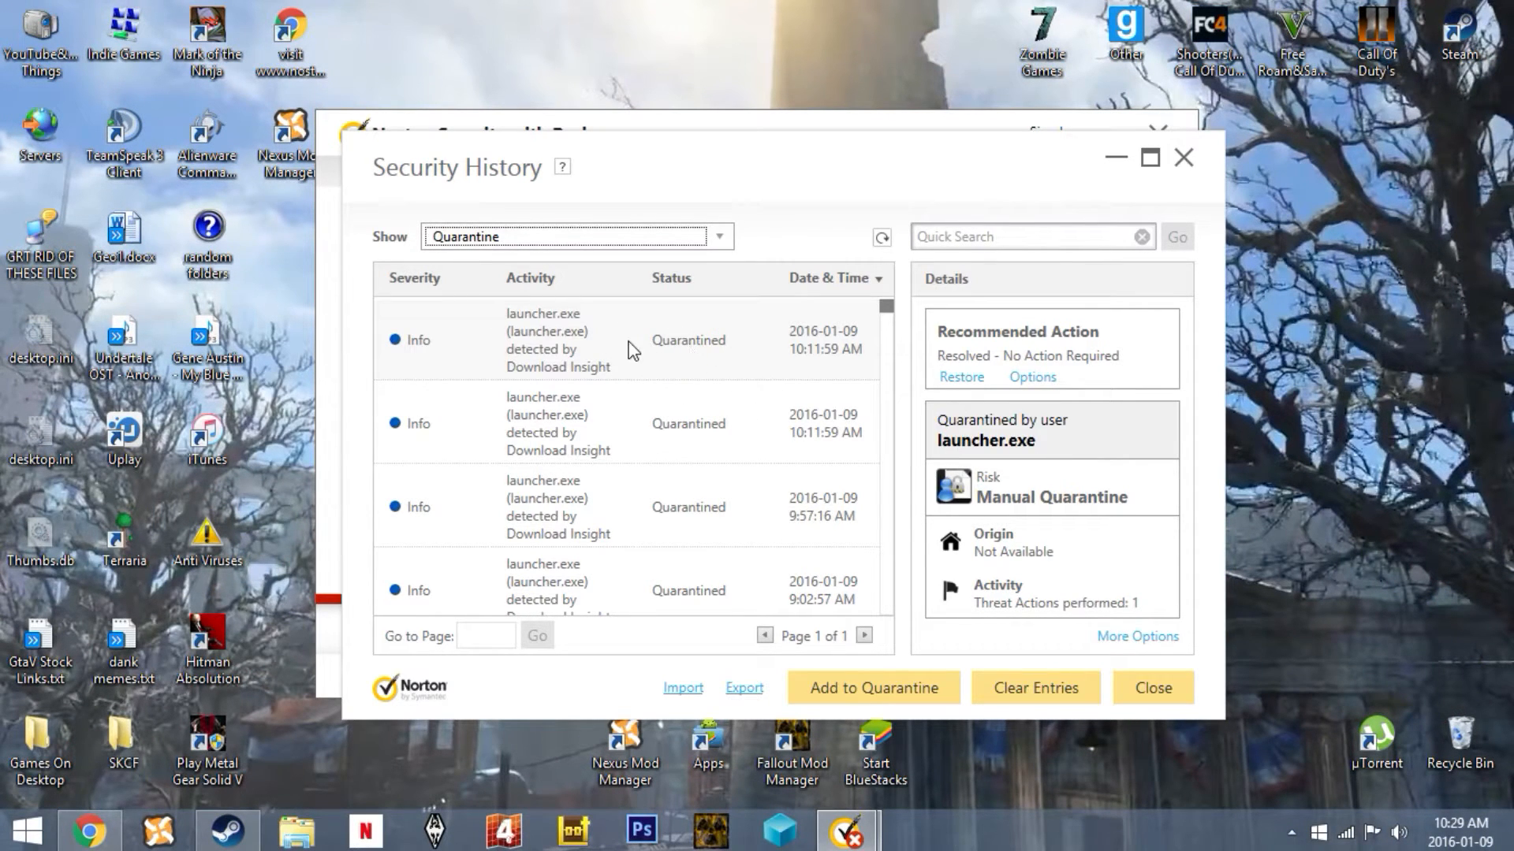
mouse_move(960, 377)
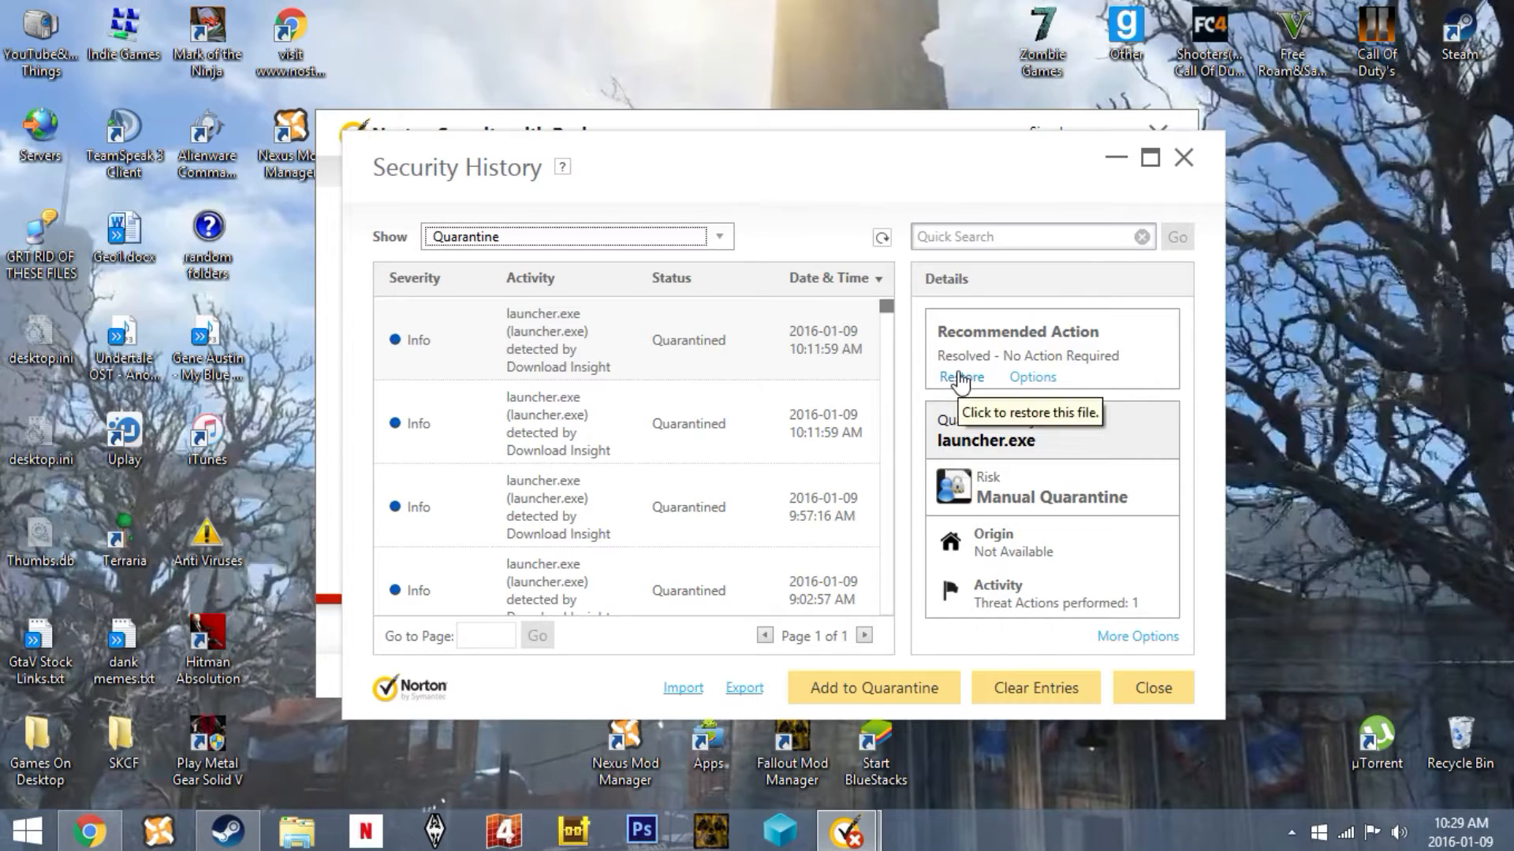
Step: Restore the quarantined launcher.exe, confirm, and close Security History
click(960, 377)
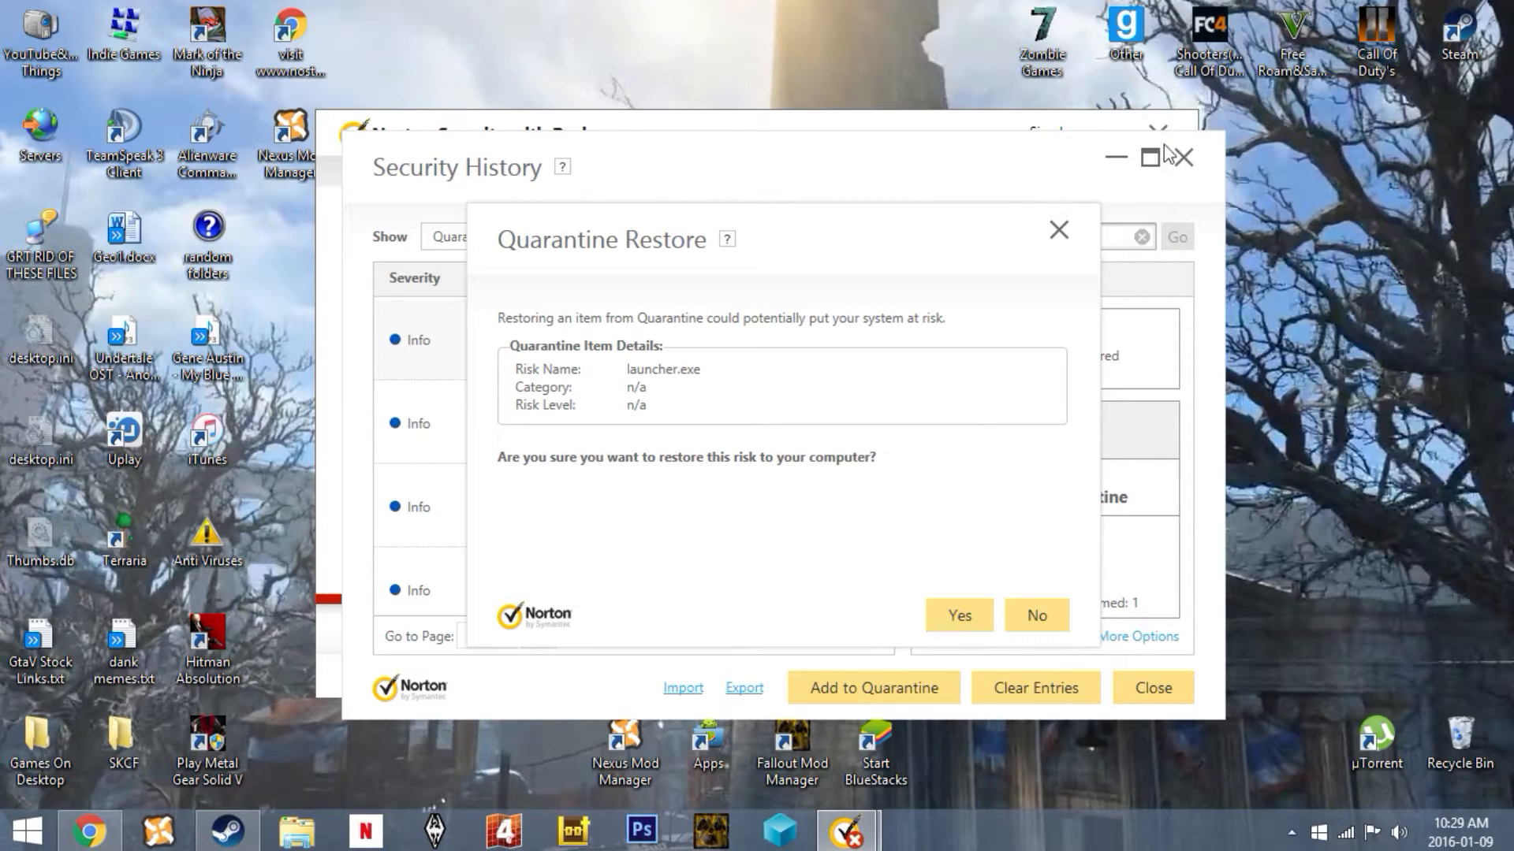
click(1036, 614)
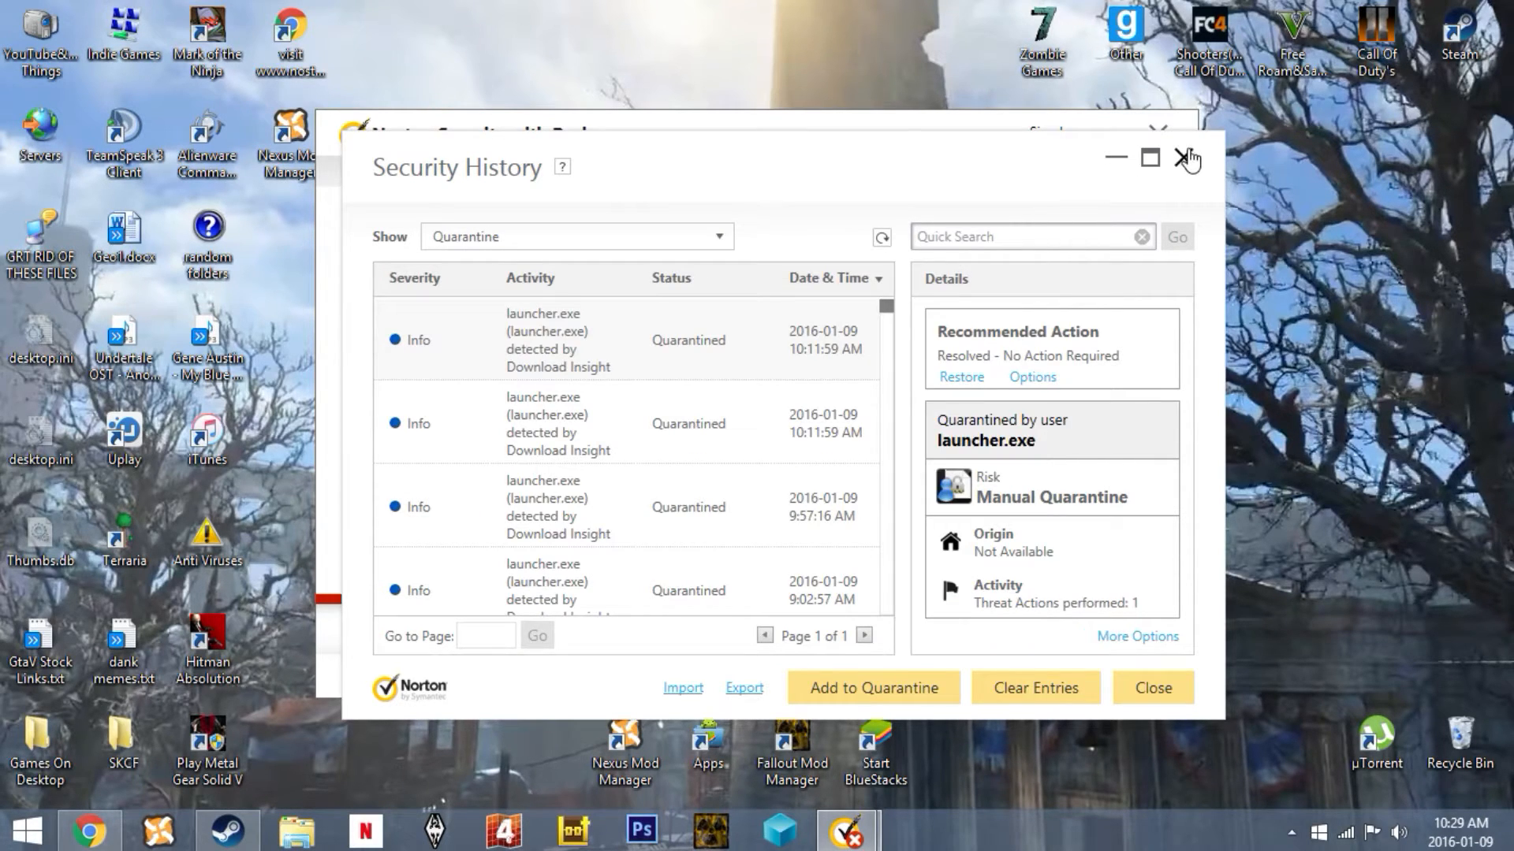
click(1185, 160)
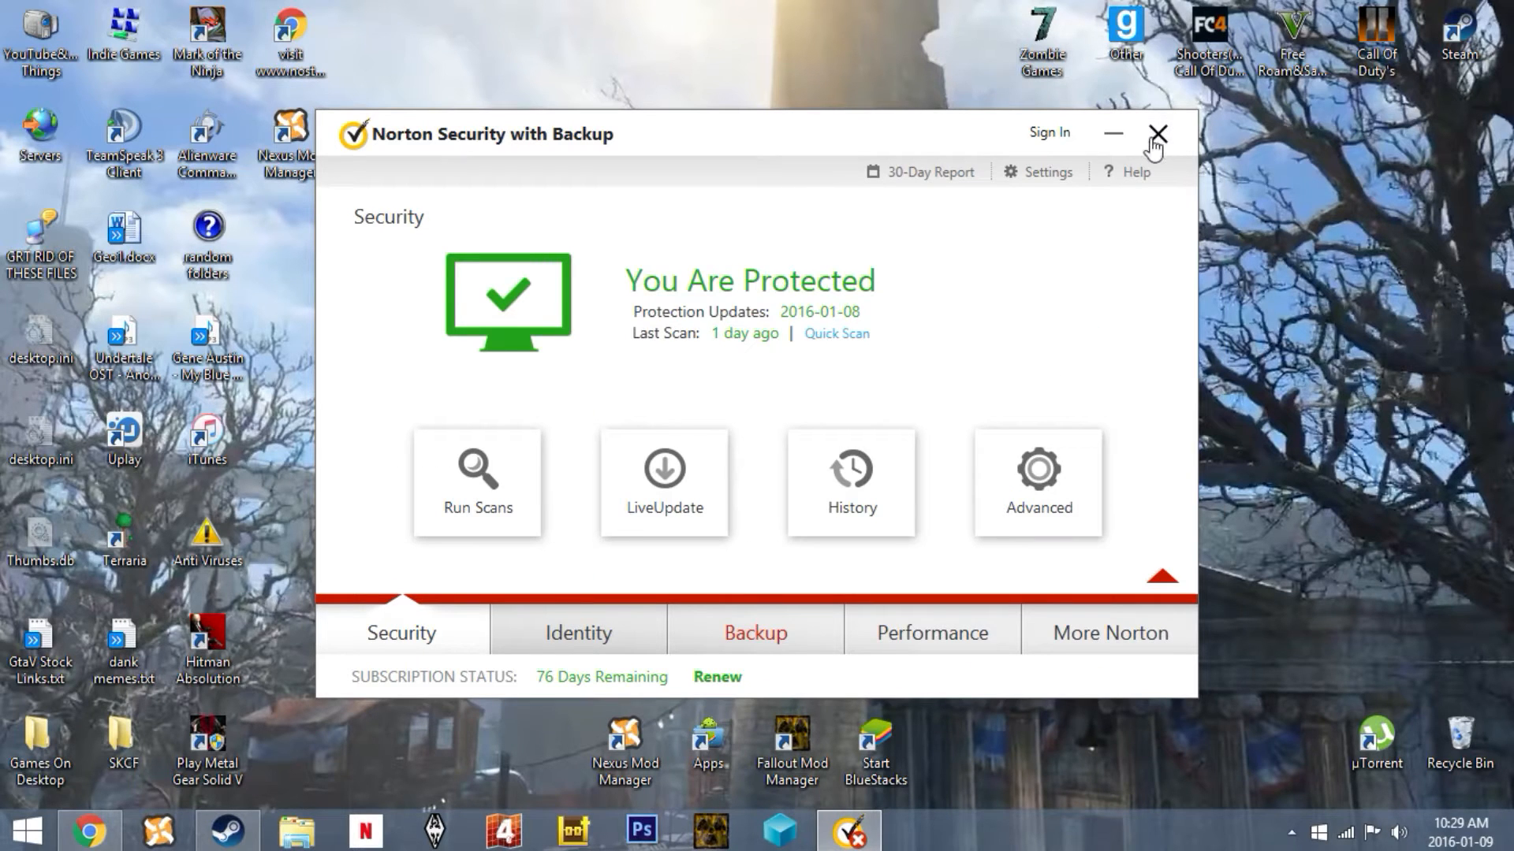
Step: Close Norton and open the Start BlueStacks shortcut's file location
click(1157, 132)
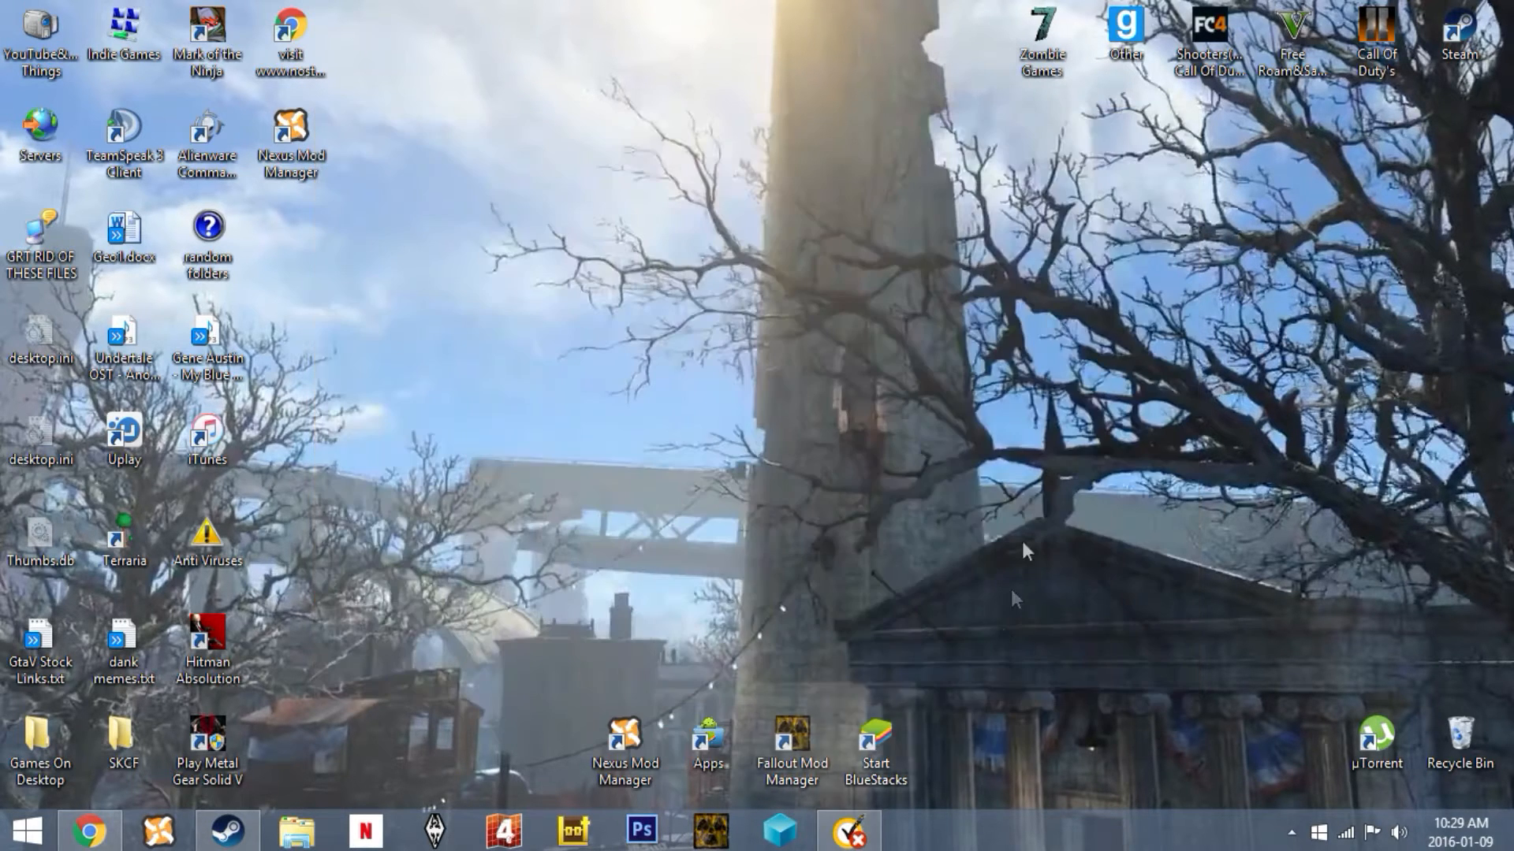
right_click(873, 743)
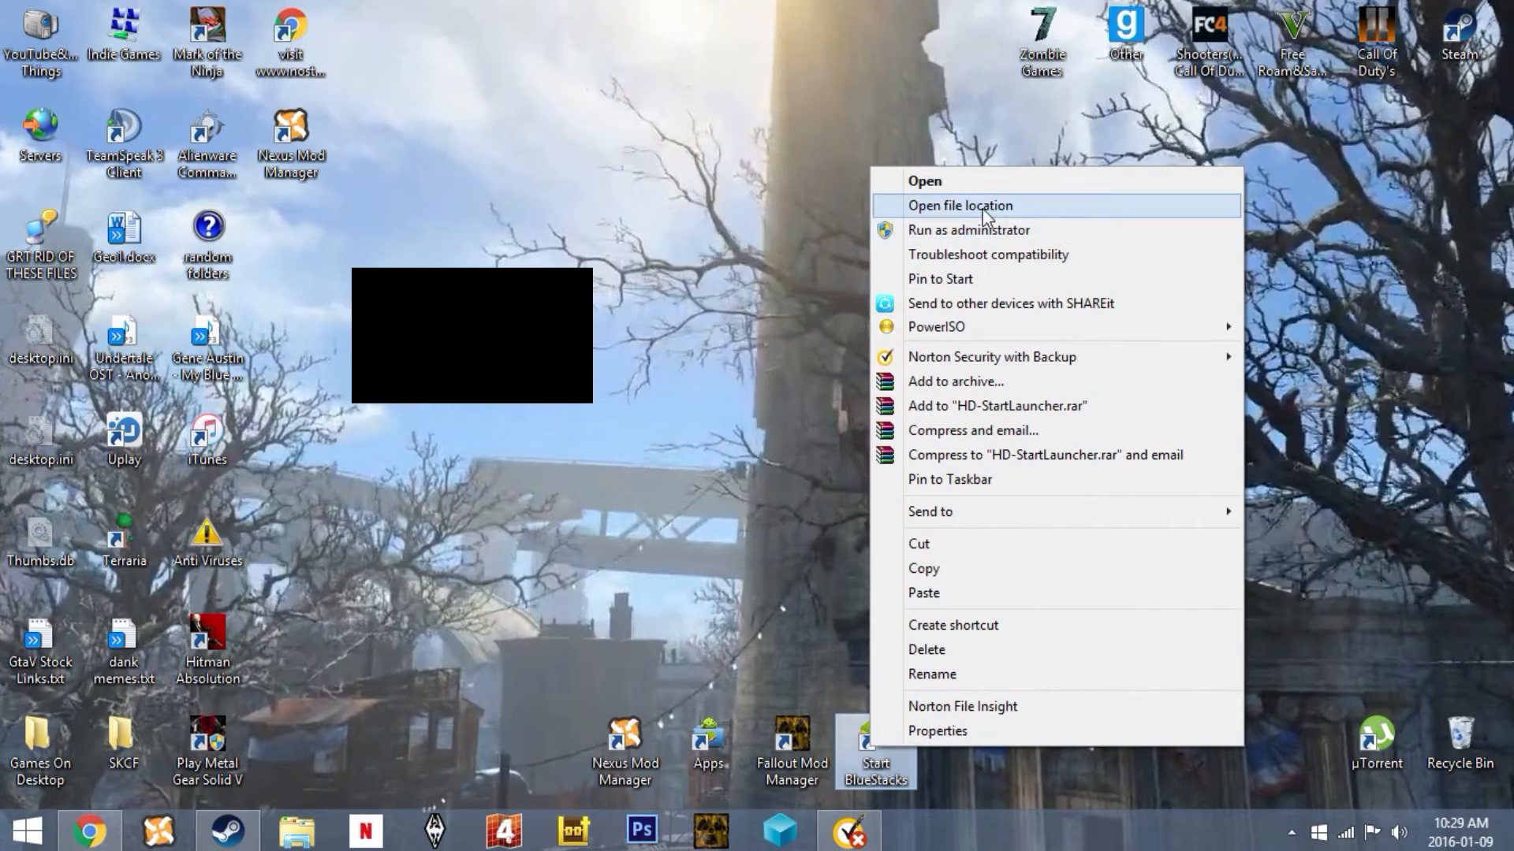
click(958, 205)
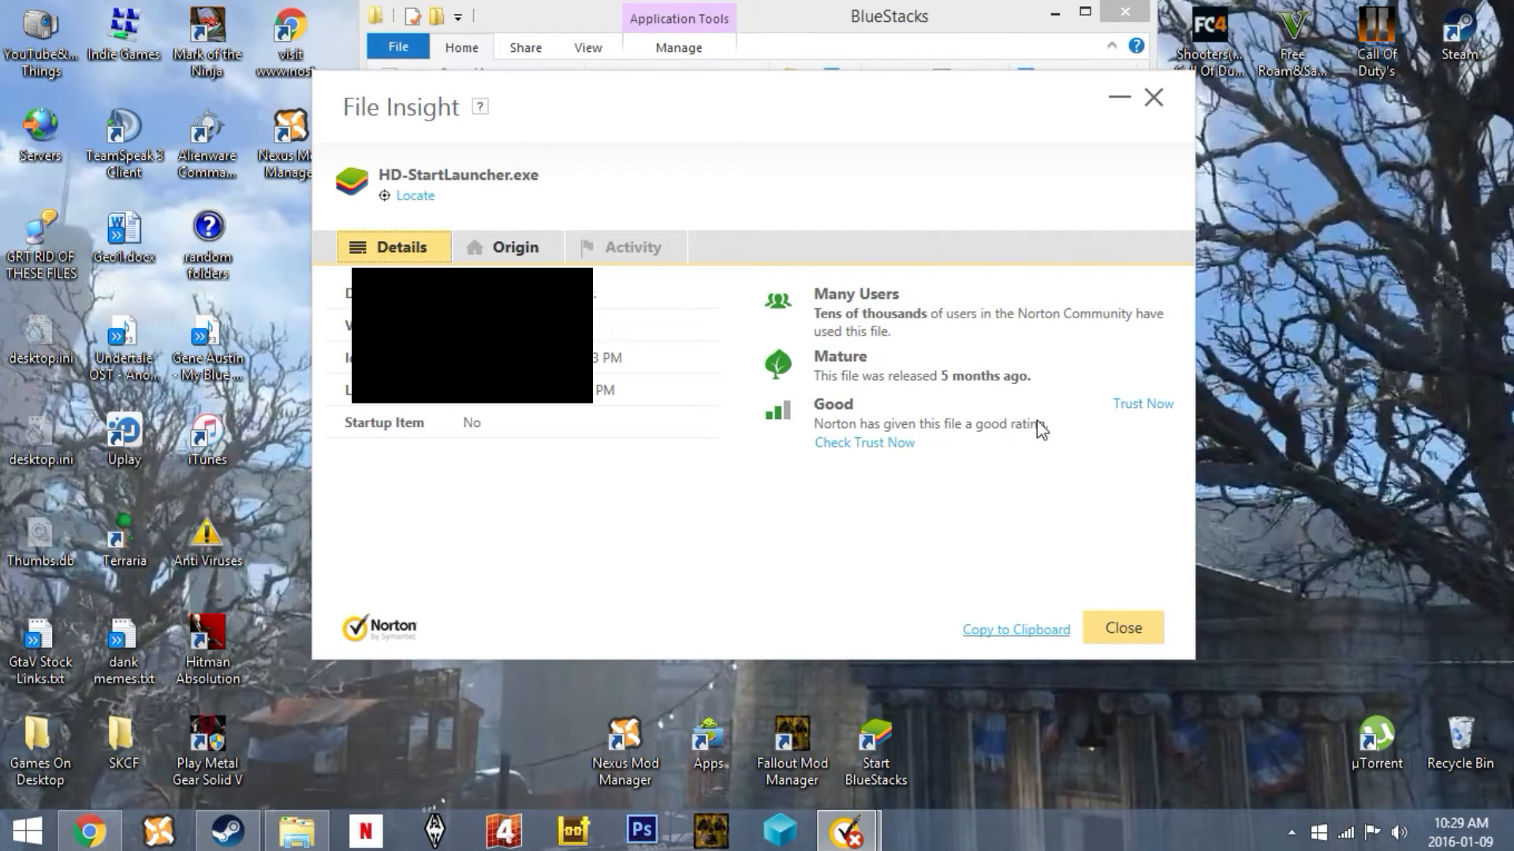
mouse_move(1164, 469)
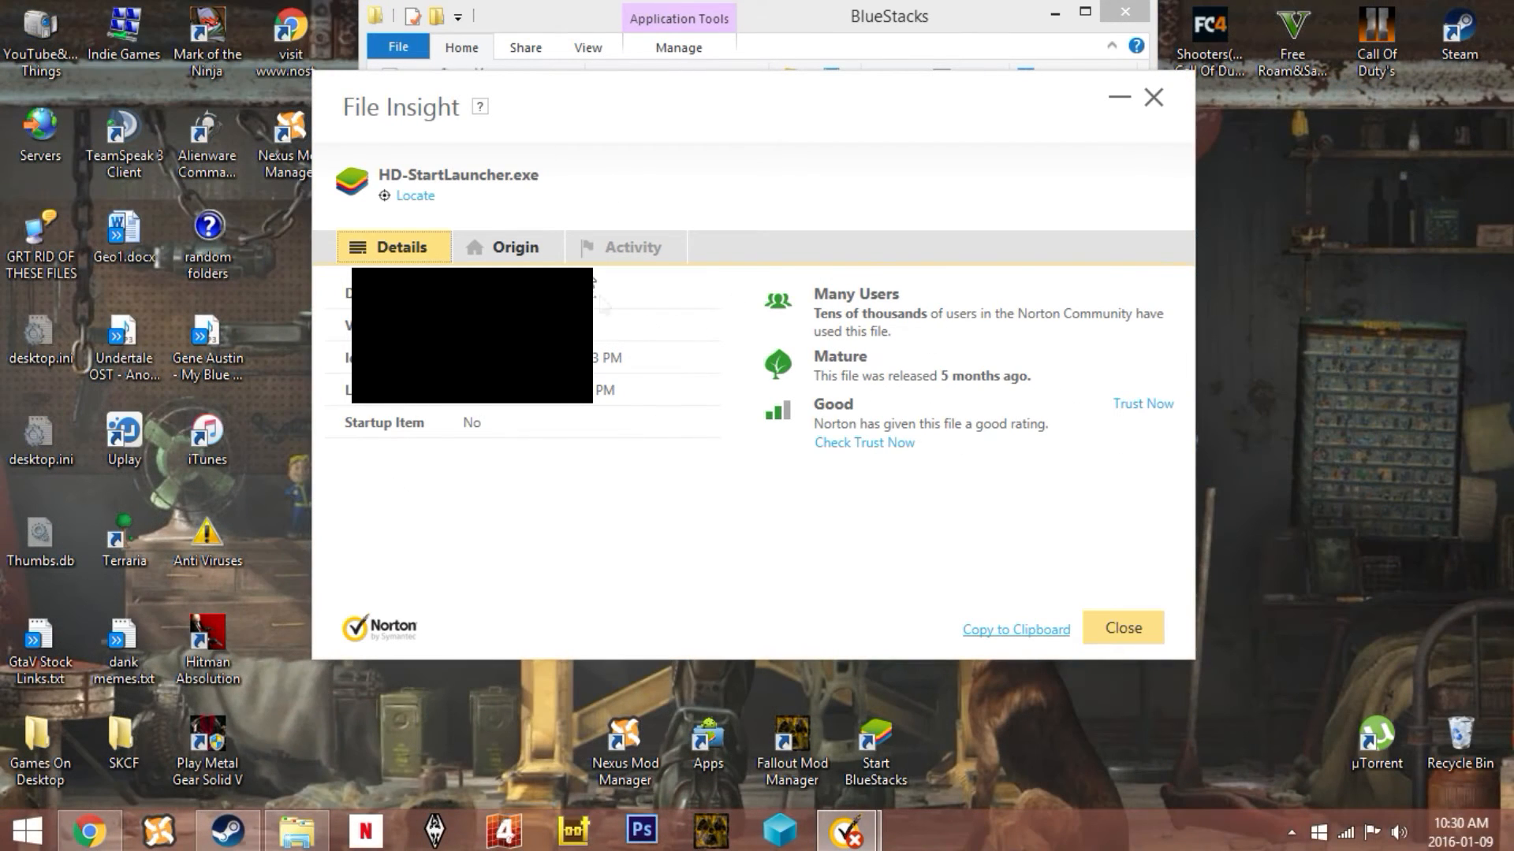
mouse_move(1138, 376)
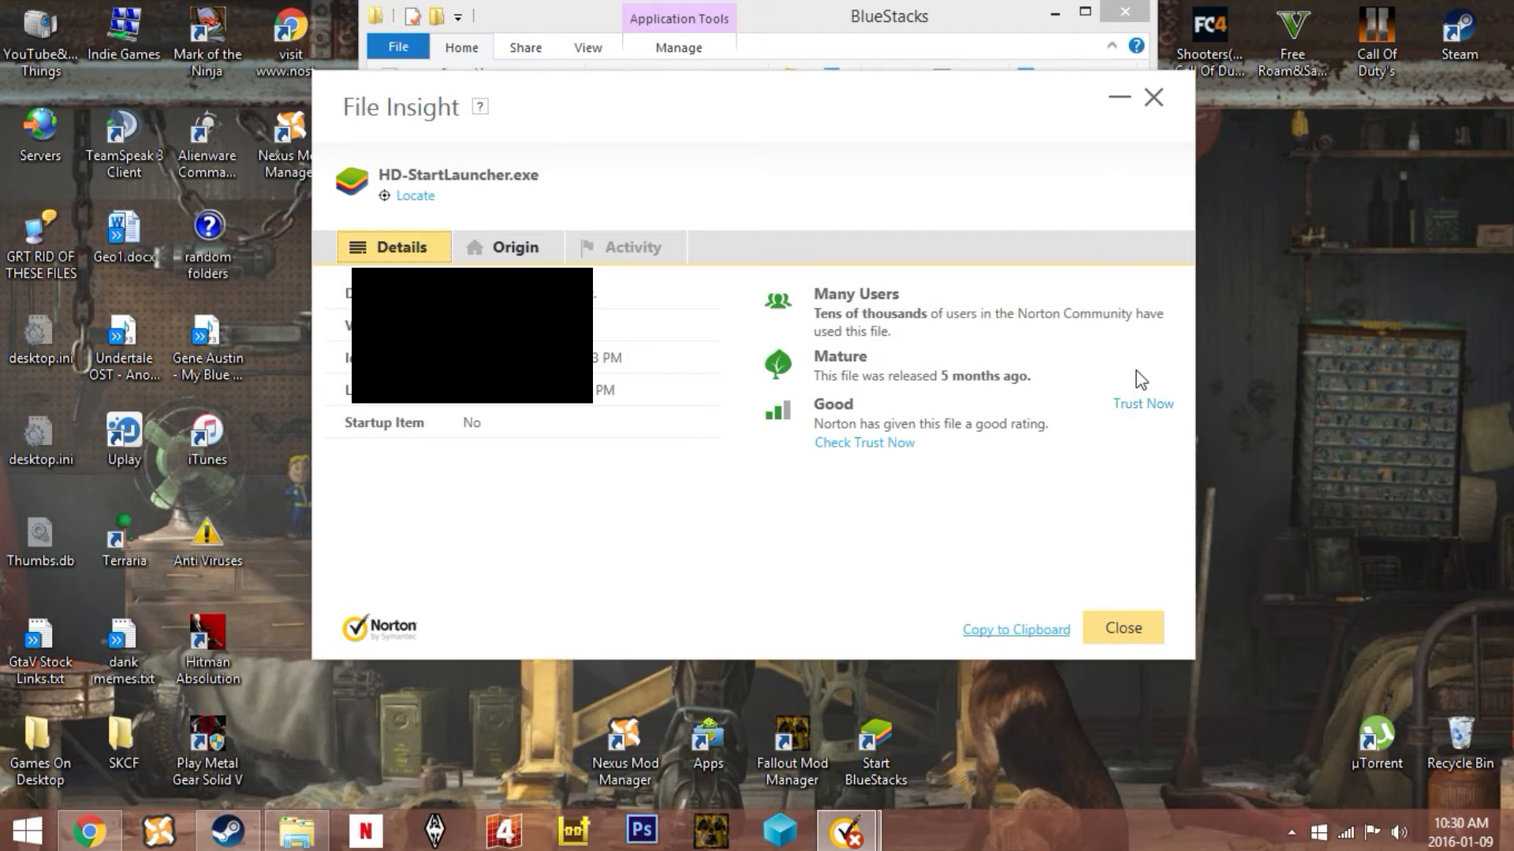
mouse_move(1175, 414)
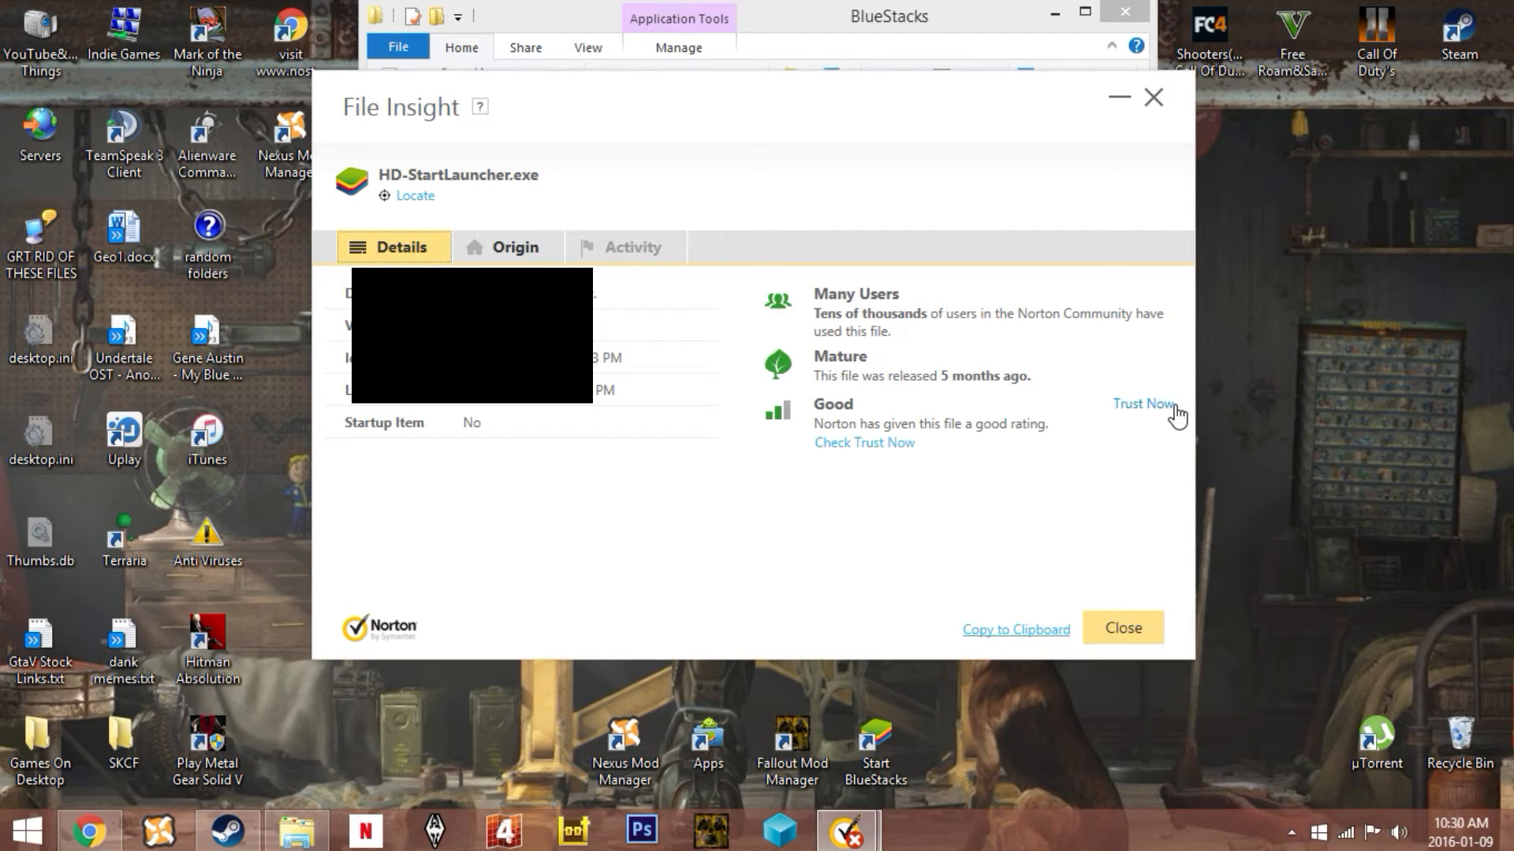
Step: Mark HD-StartLauncher.exe as User Trusted via Trust Now and close File Insight
click(1143, 403)
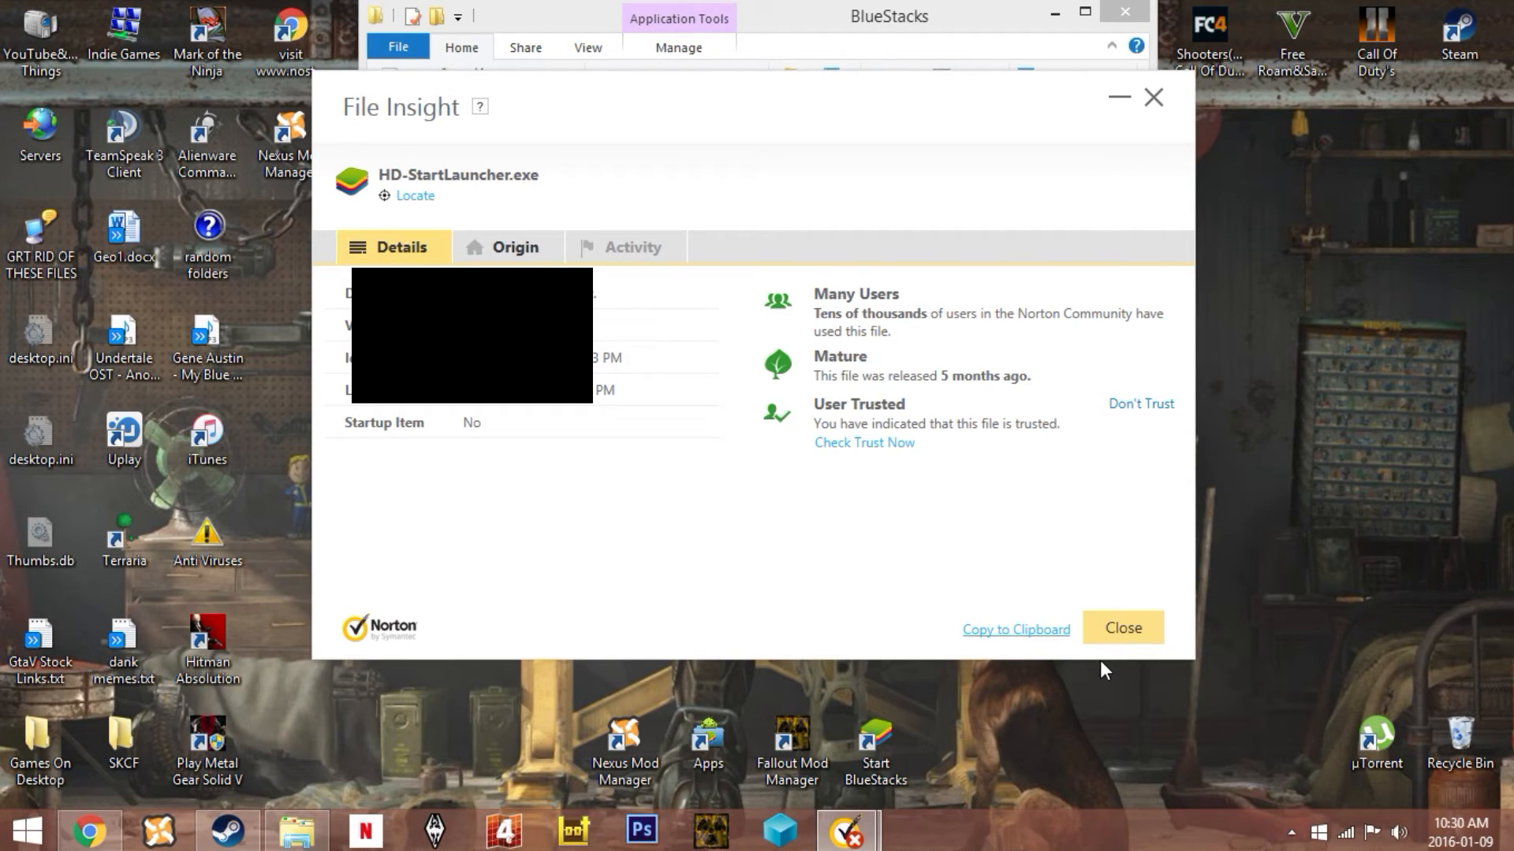
mouse_move(1014, 677)
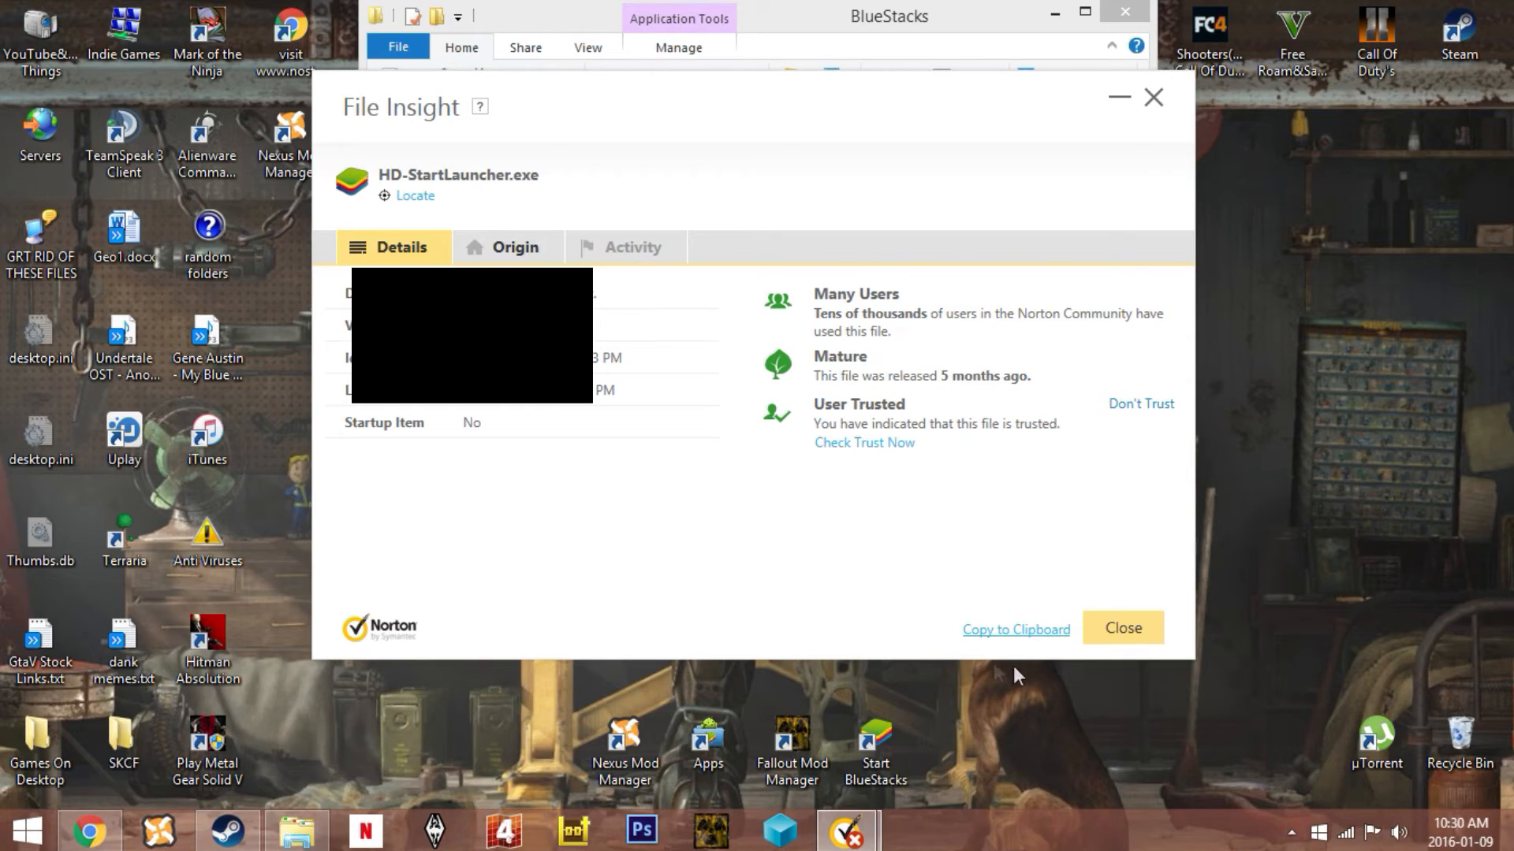
mouse_move(1120, 627)
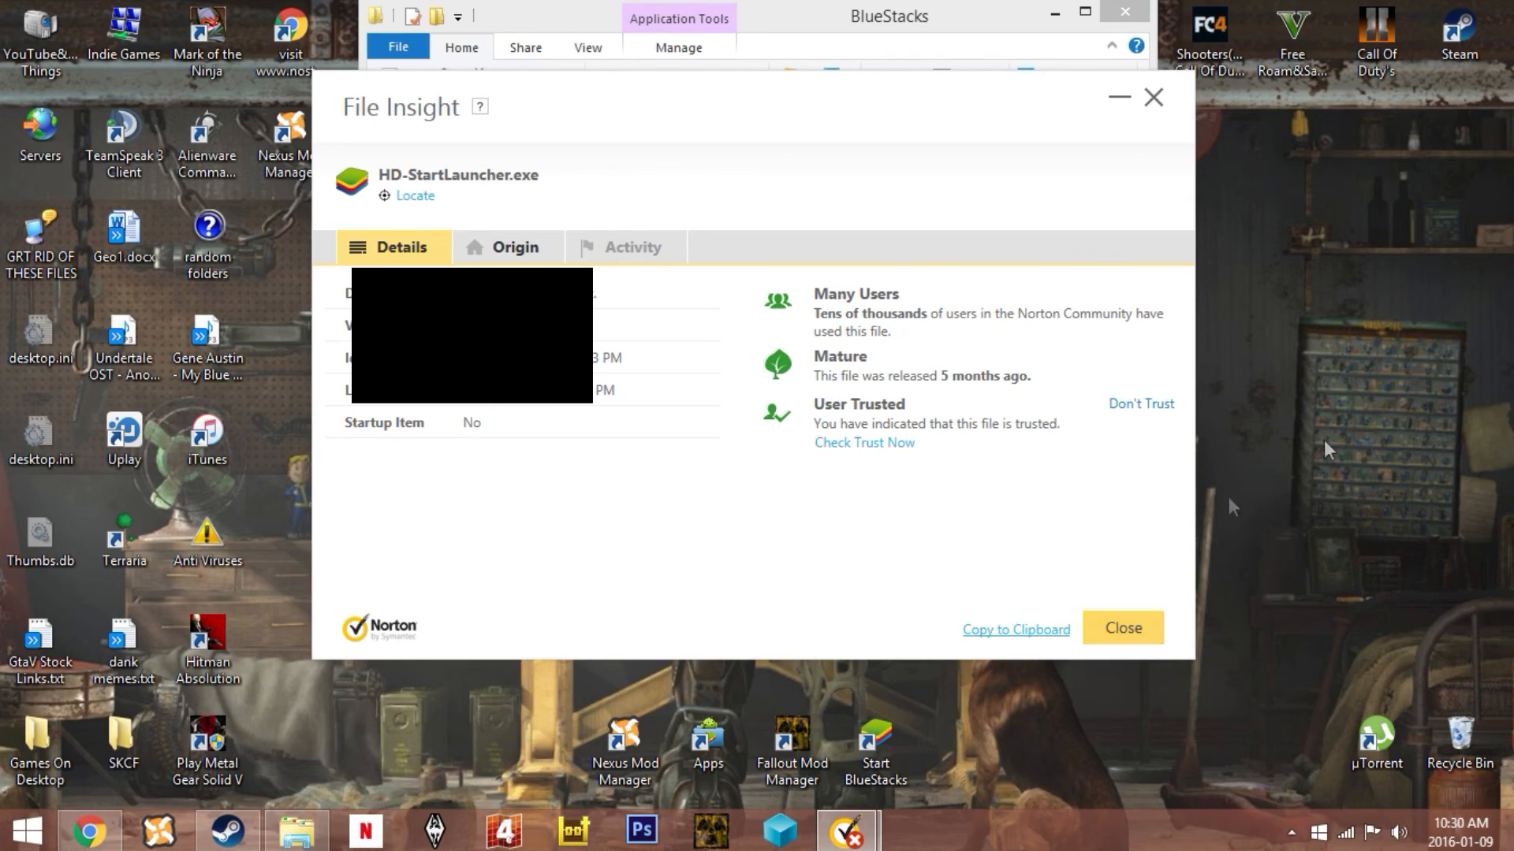
click(1121, 629)
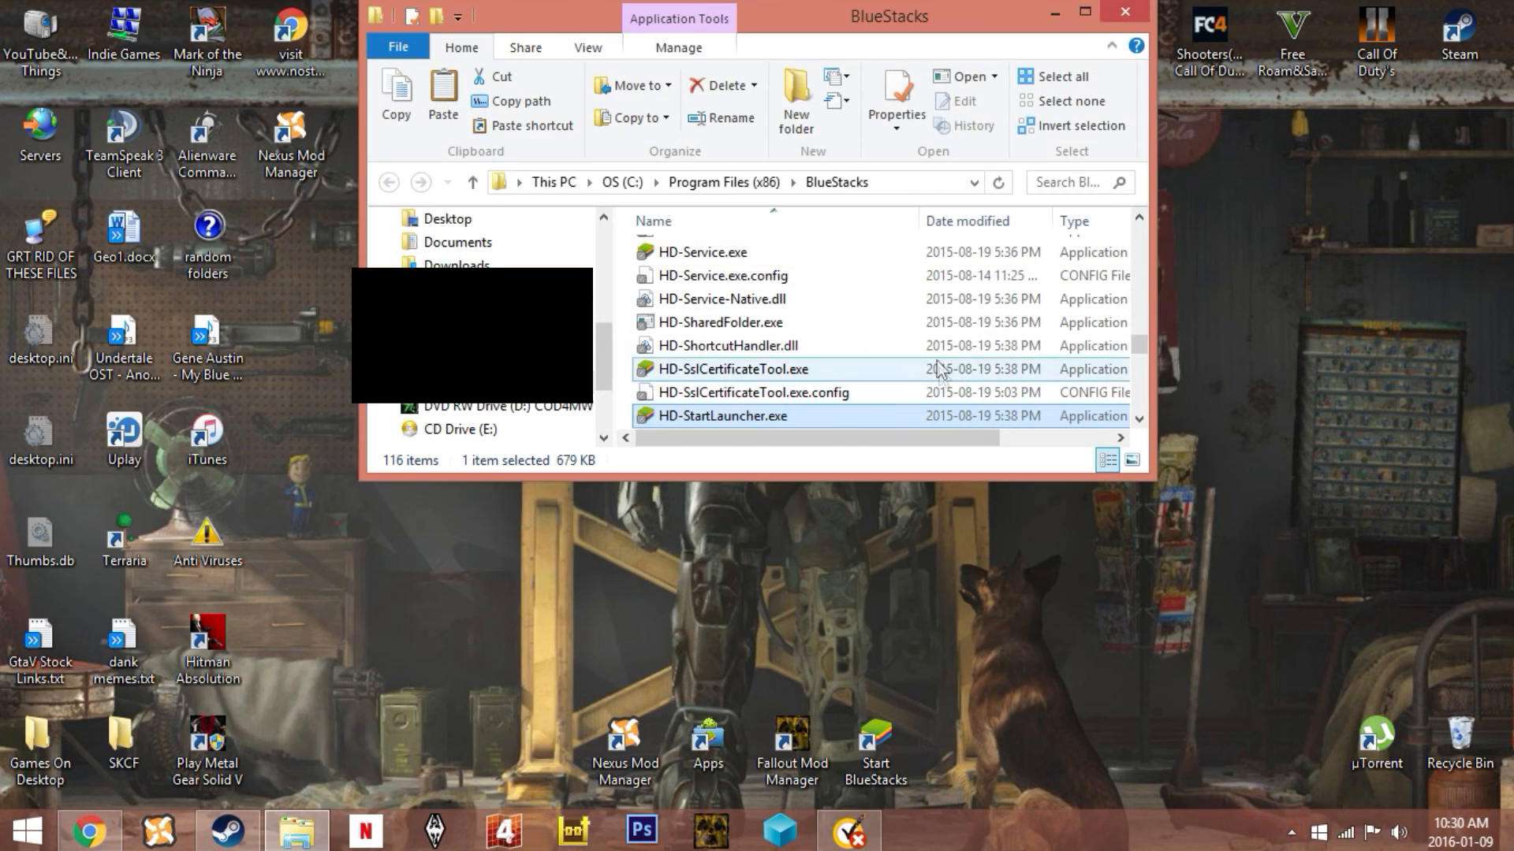